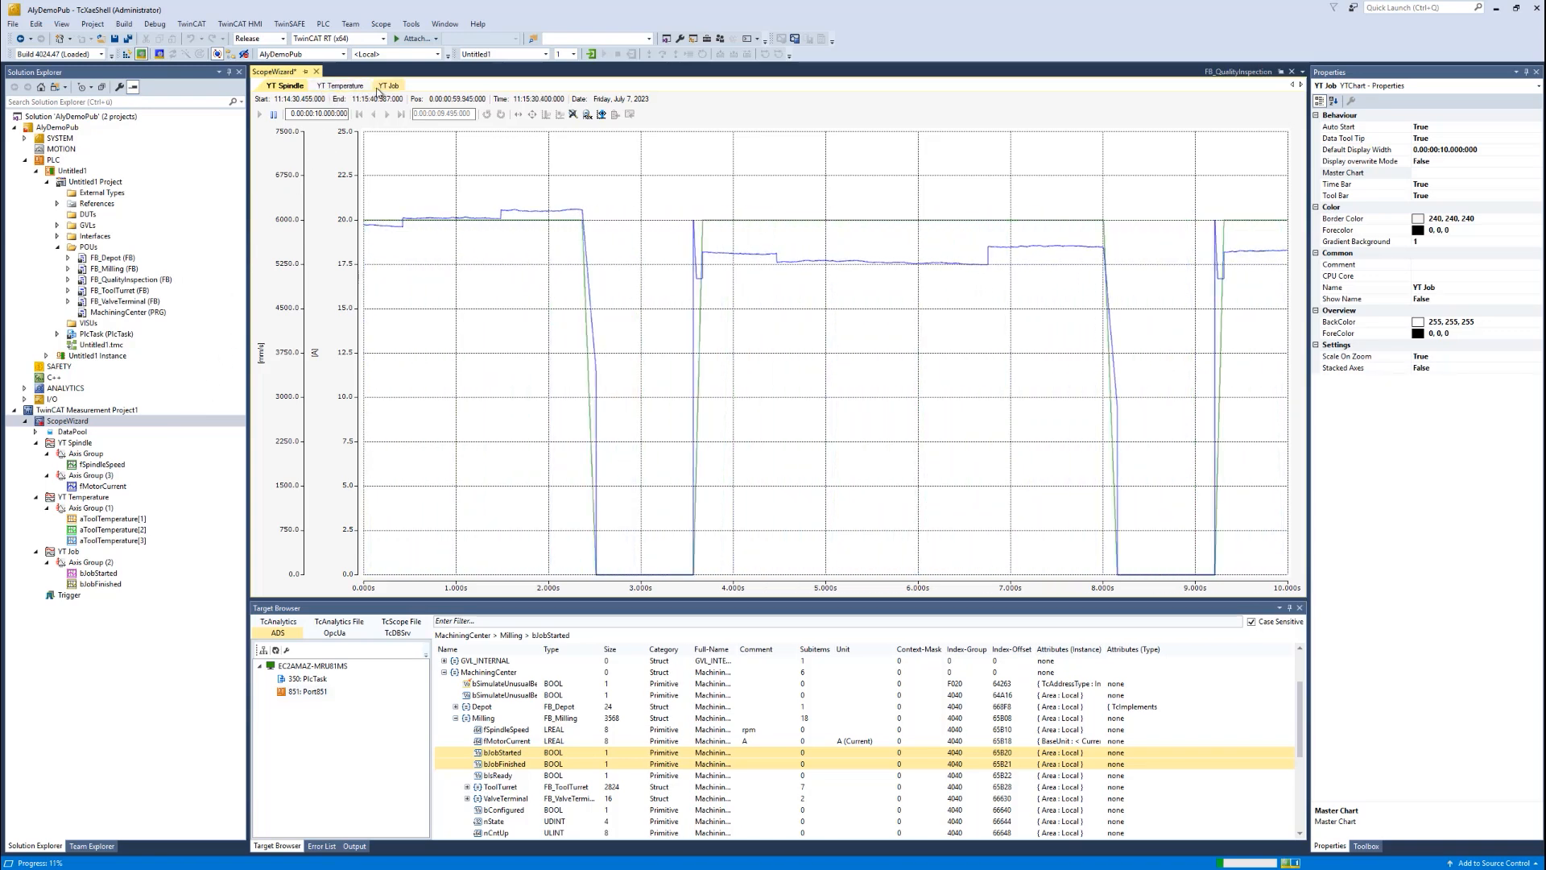
# Step: Dock YT Temperature right of YT Spindle and YT Job below YT Temperature in one view
pyautogui.click(340, 86)
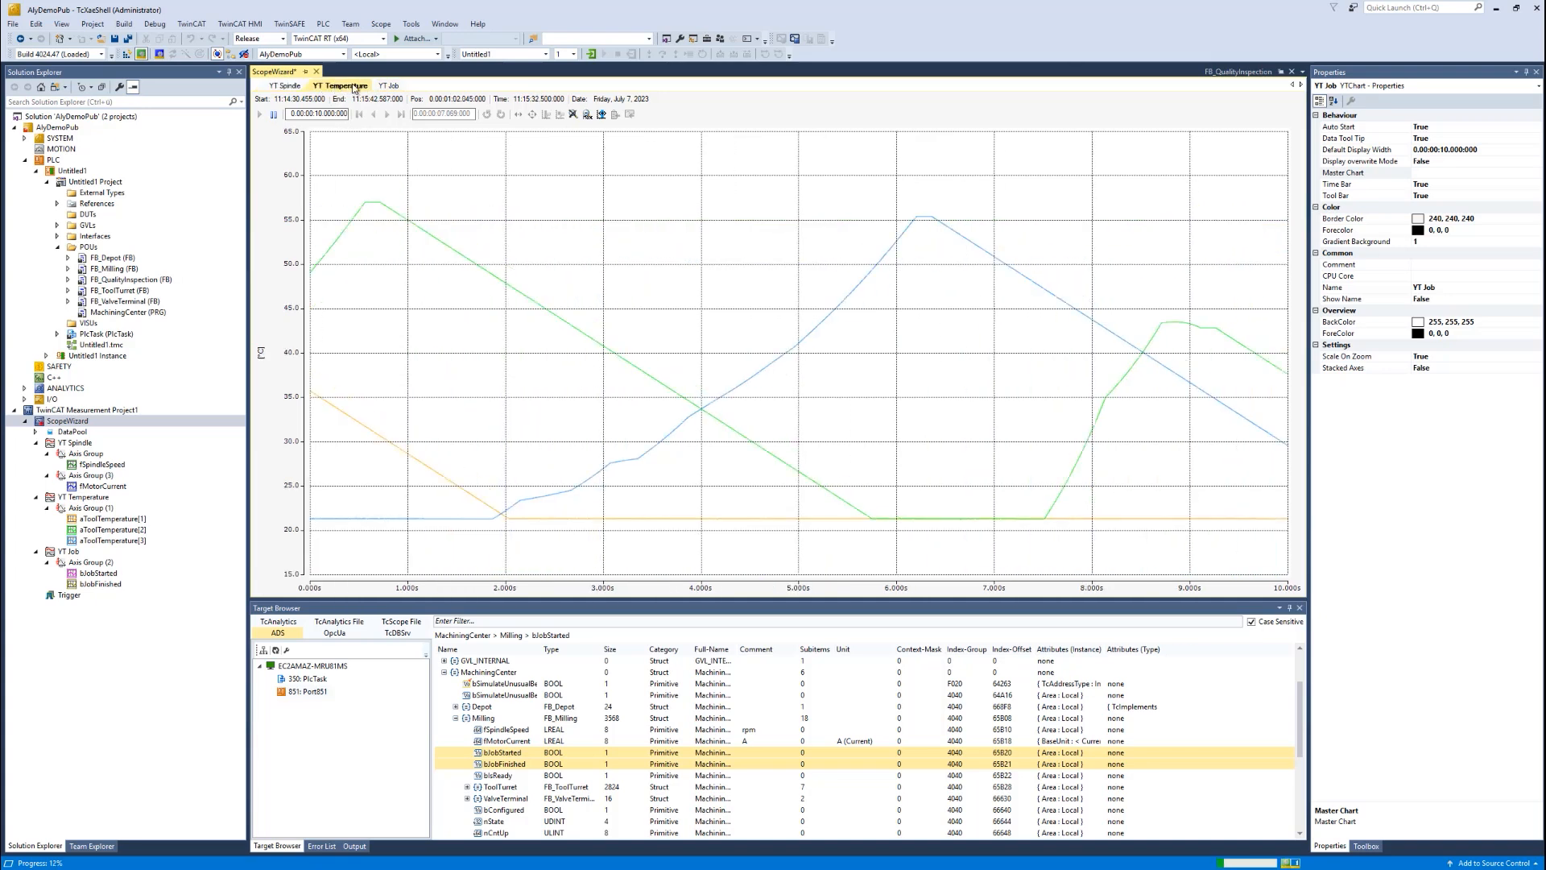
pyautogui.click(389, 85)
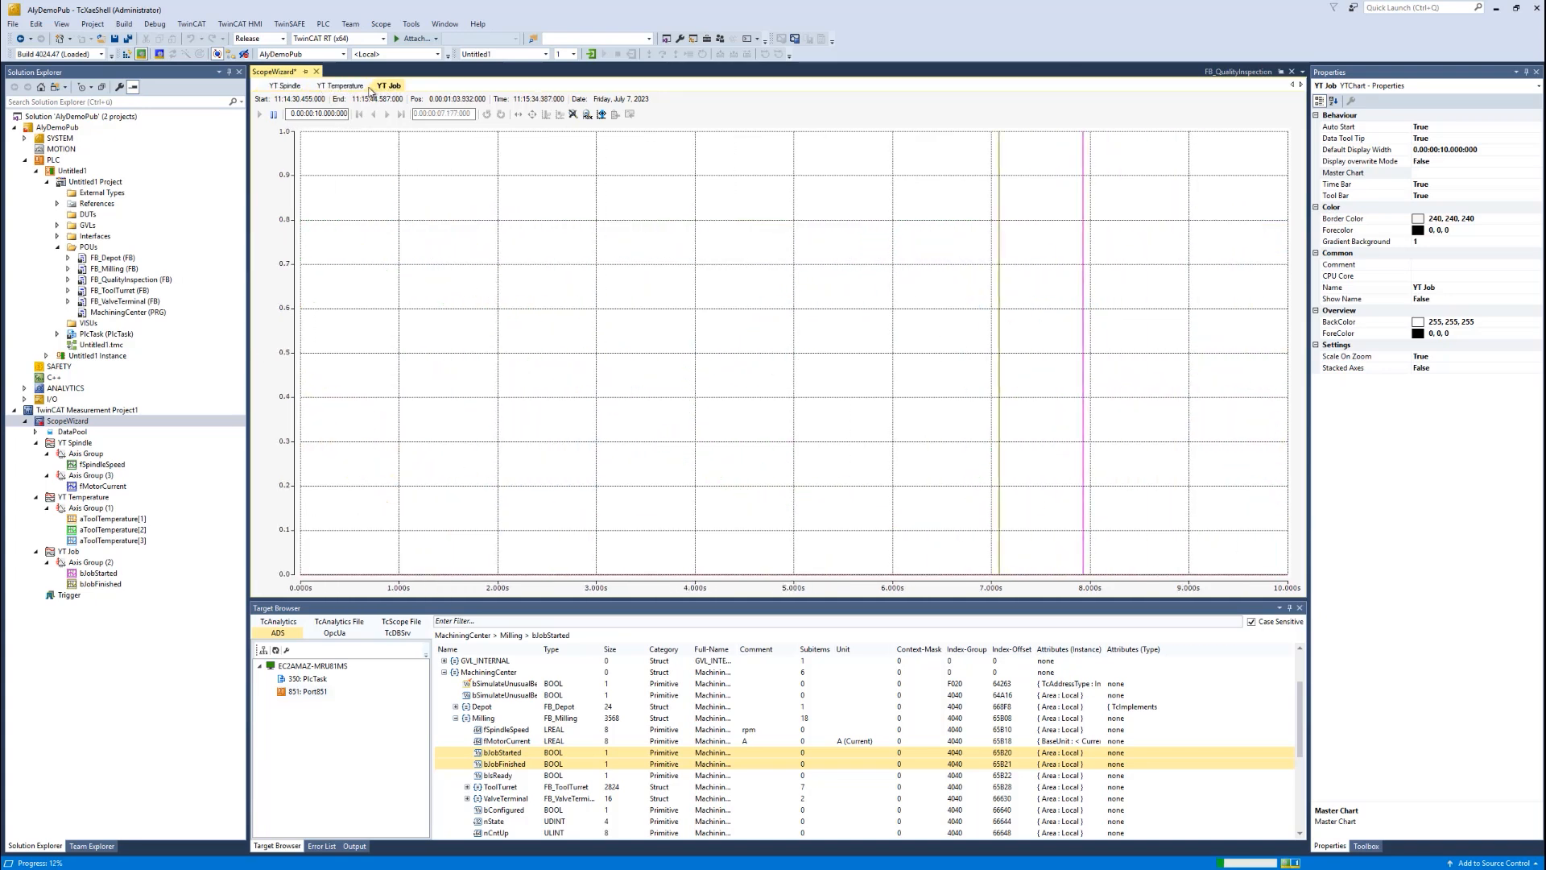
pyautogui.click(339, 86)
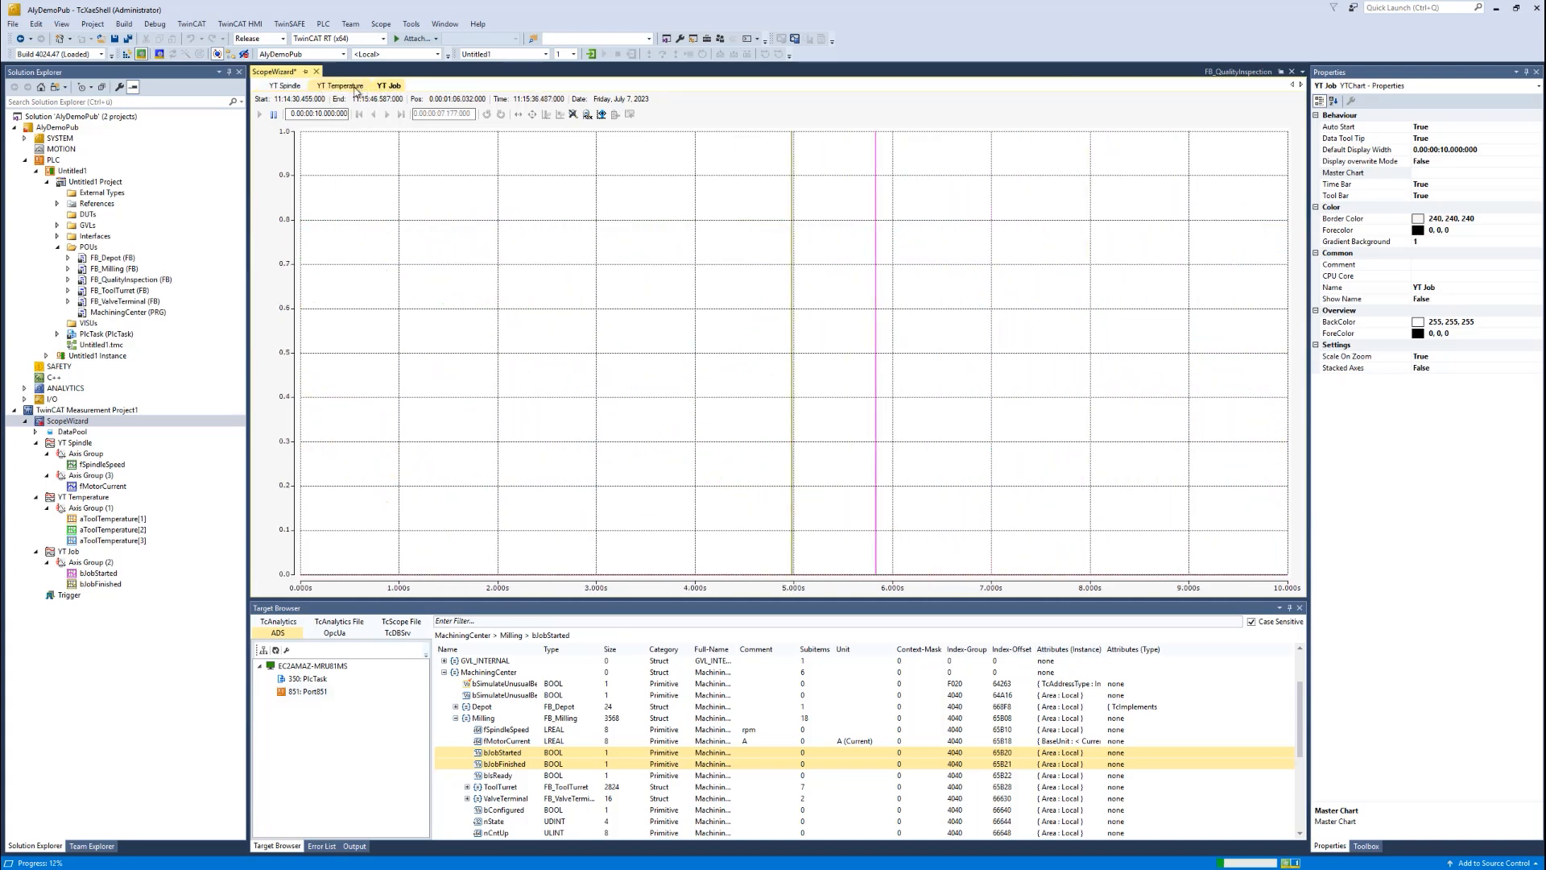
pyautogui.click(285, 85)
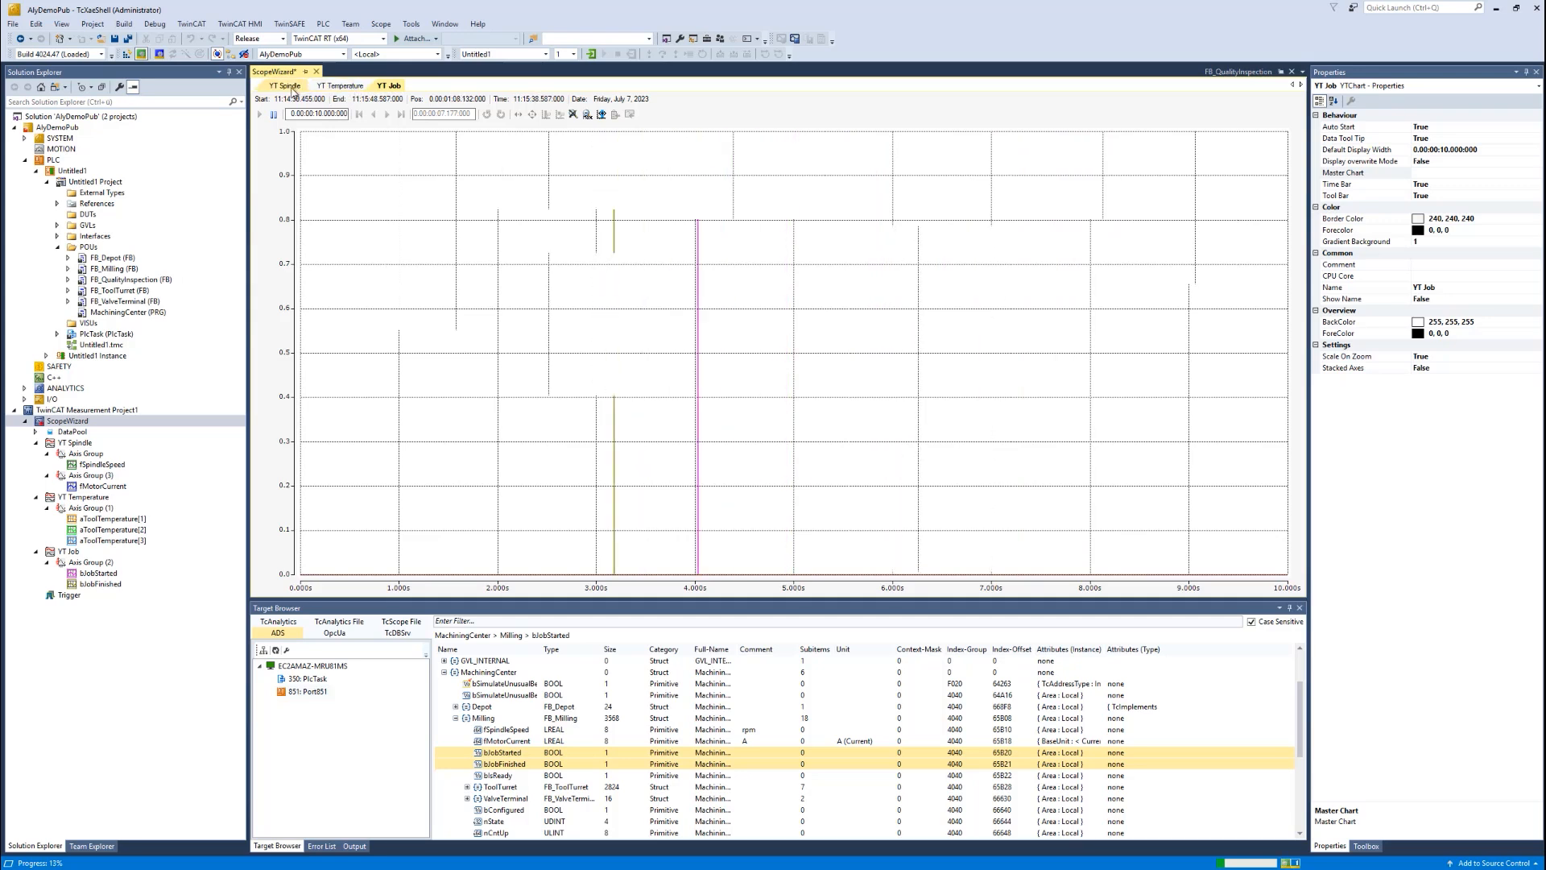
pyautogui.click(340, 85)
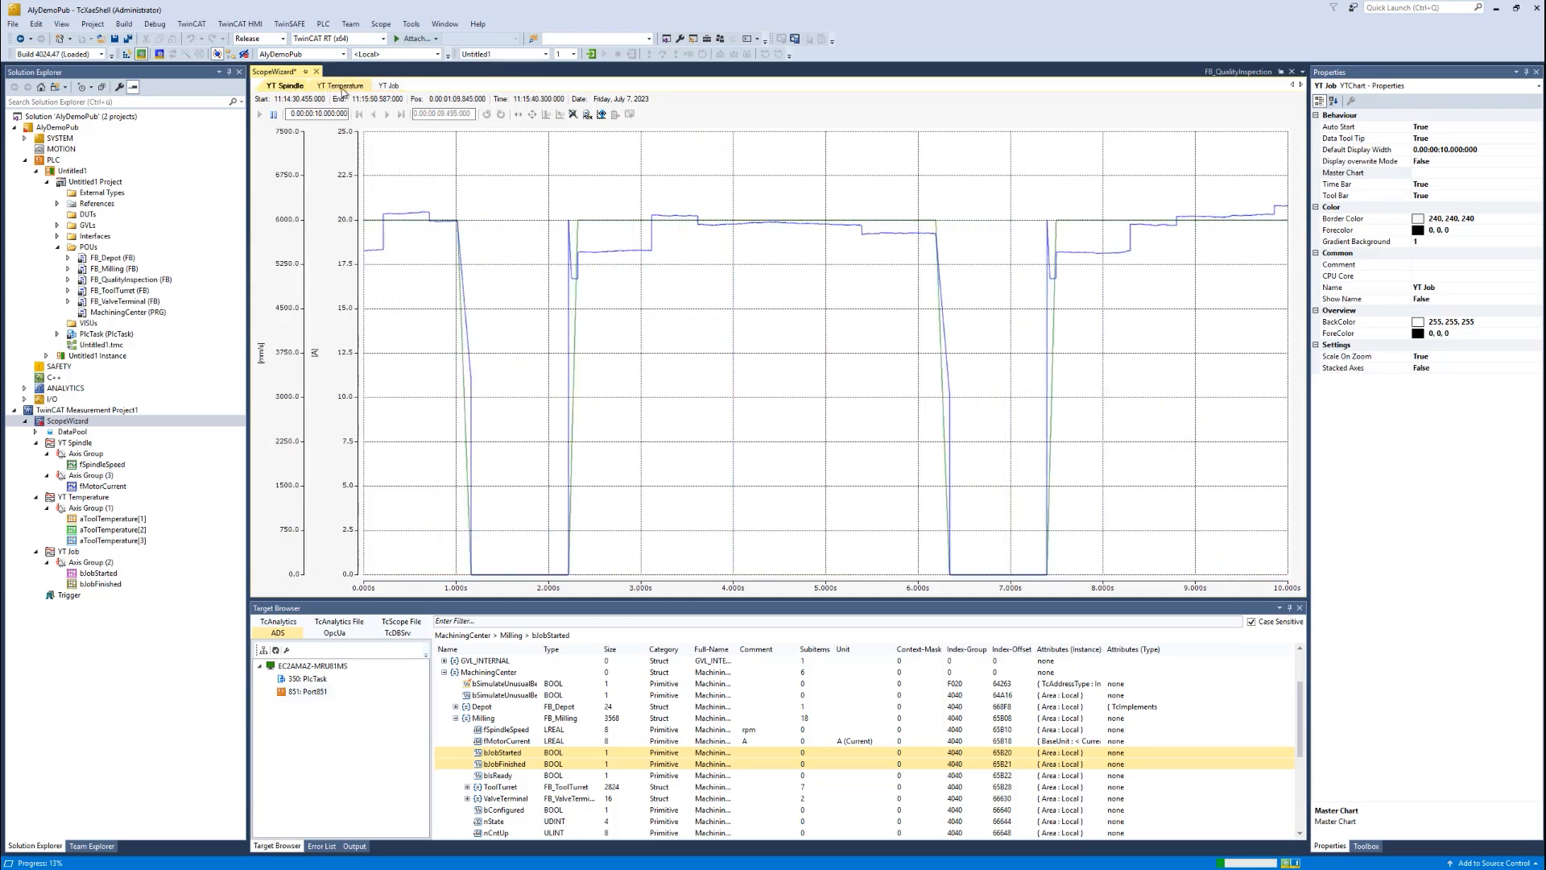
pyautogui.click(340, 85)
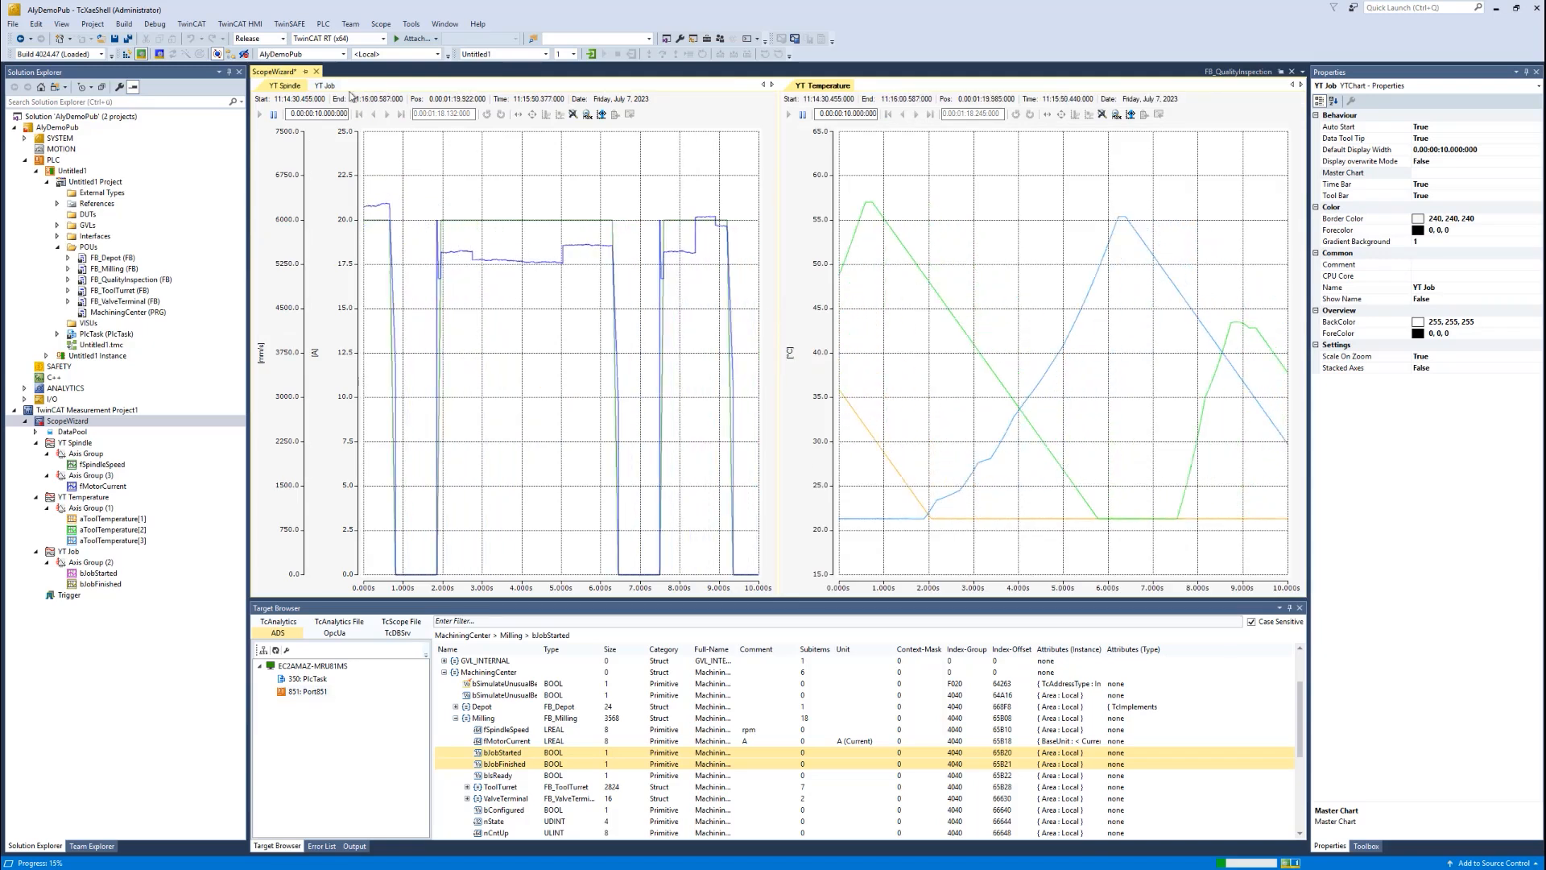
pyautogui.click(326, 85)
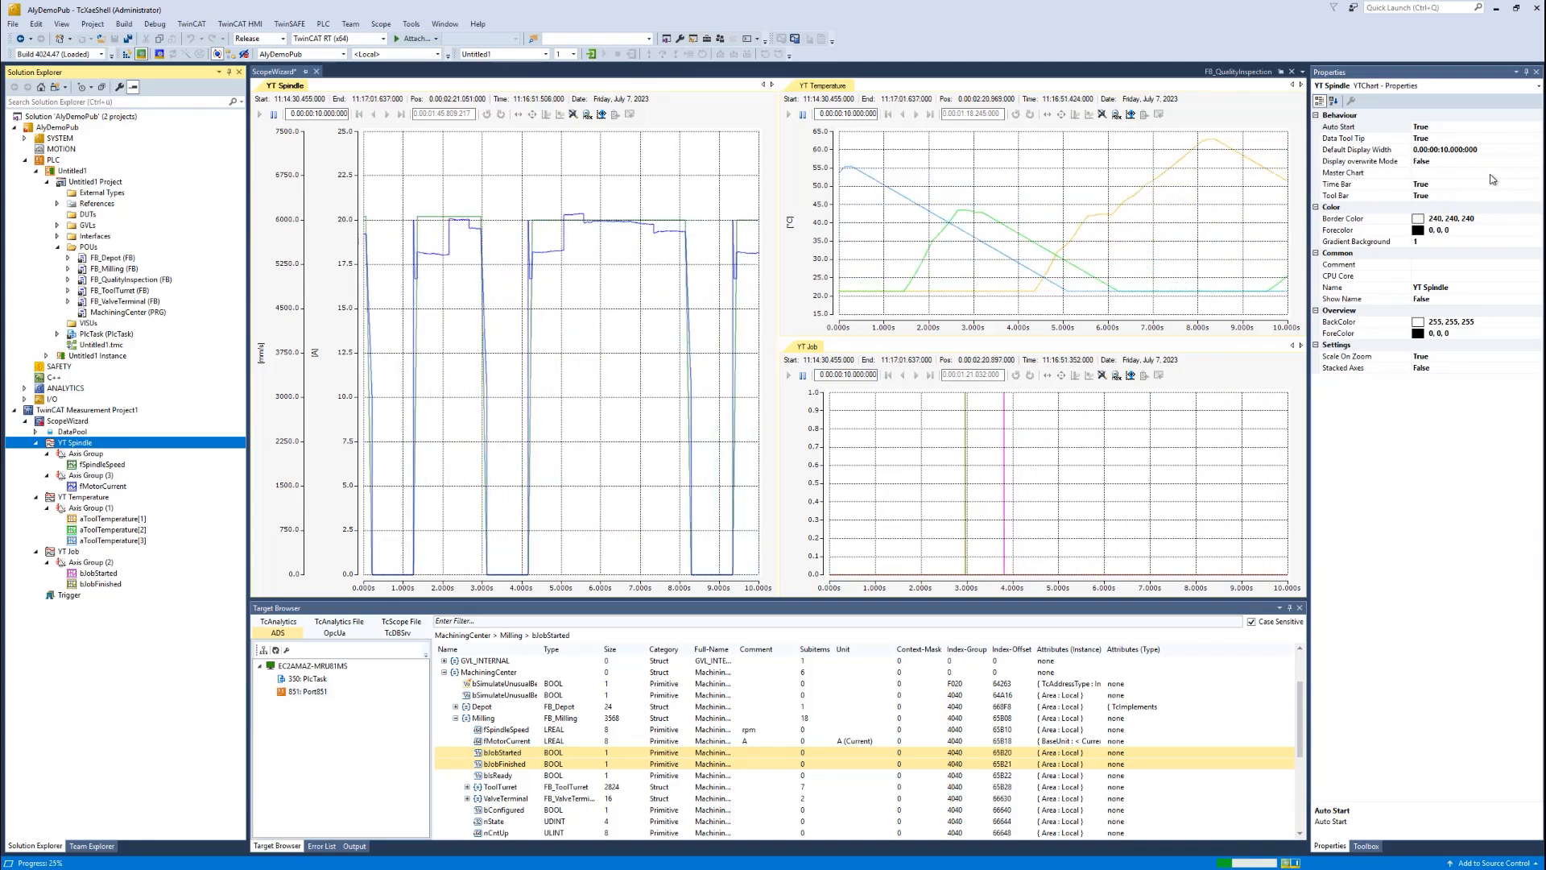
# Step: Edit the Master Chart property of the YT Spindle chart and list its choices
pyautogui.click(1361, 172)
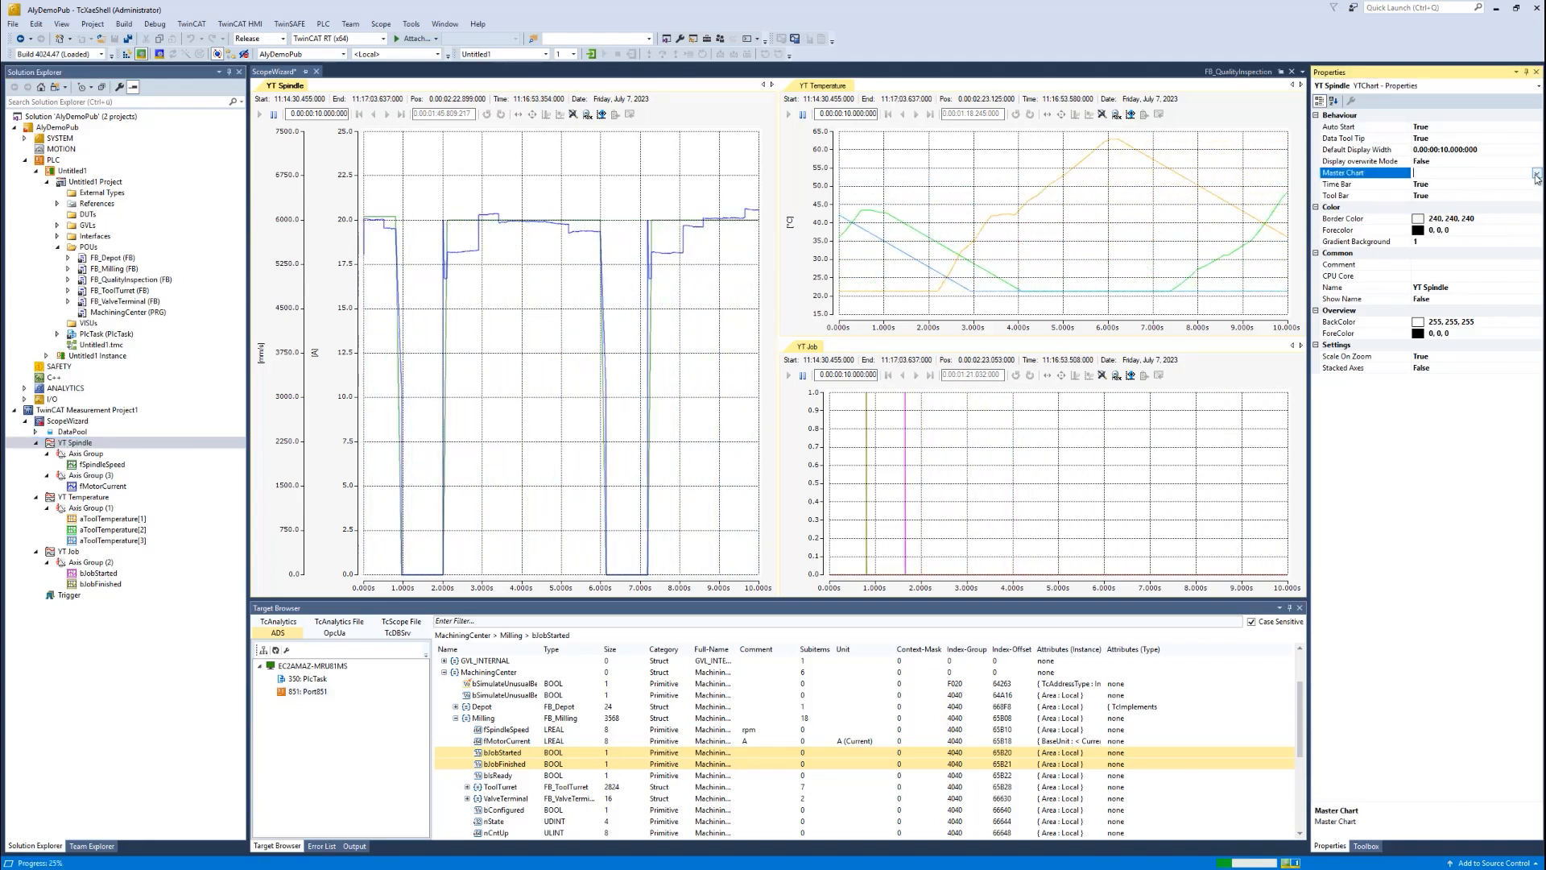
pyautogui.click(1535, 172)
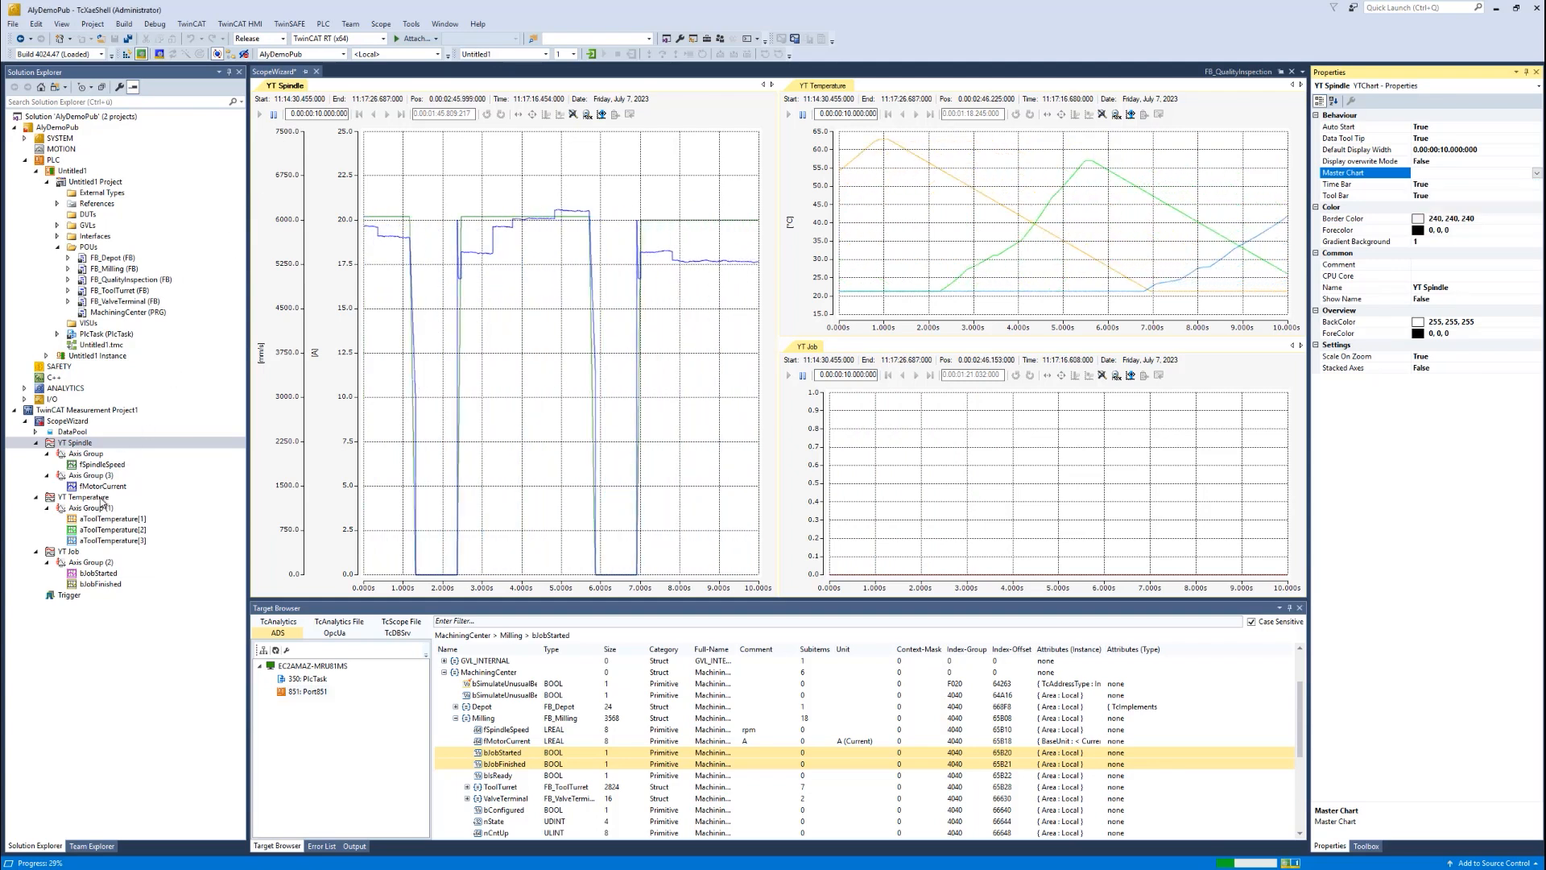
# Step: Assign YT Spindle as Master Chart for the YT Temperature and YT Job charts
pyautogui.click(89, 498)
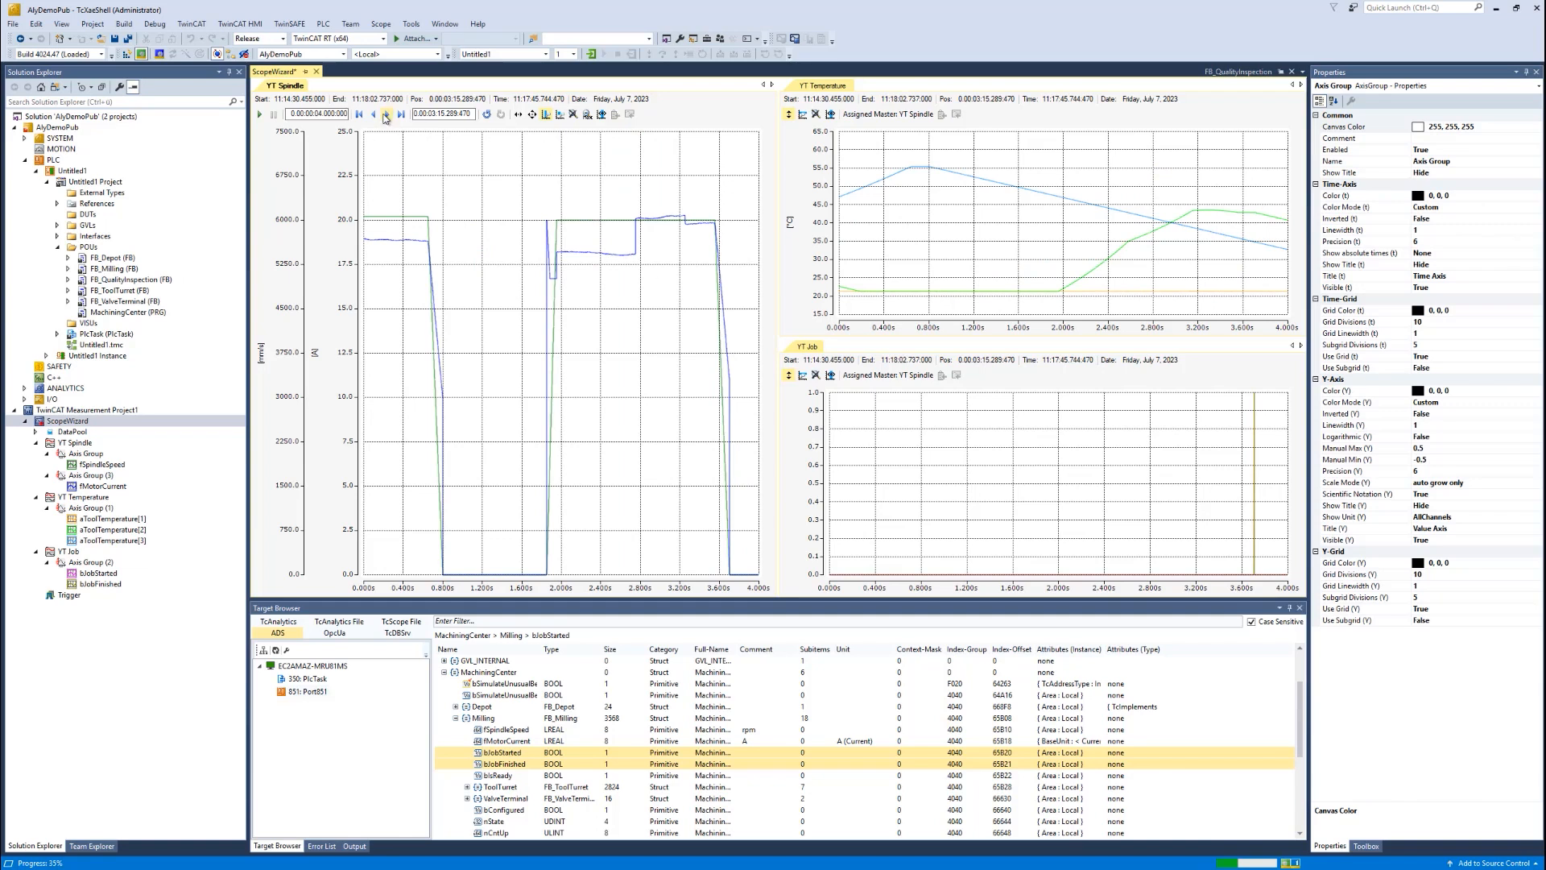
# Step: Scroll the YT Spindle time range later twice, then zoom out to the full ~3:39 recording
pyautogui.click(388, 114)
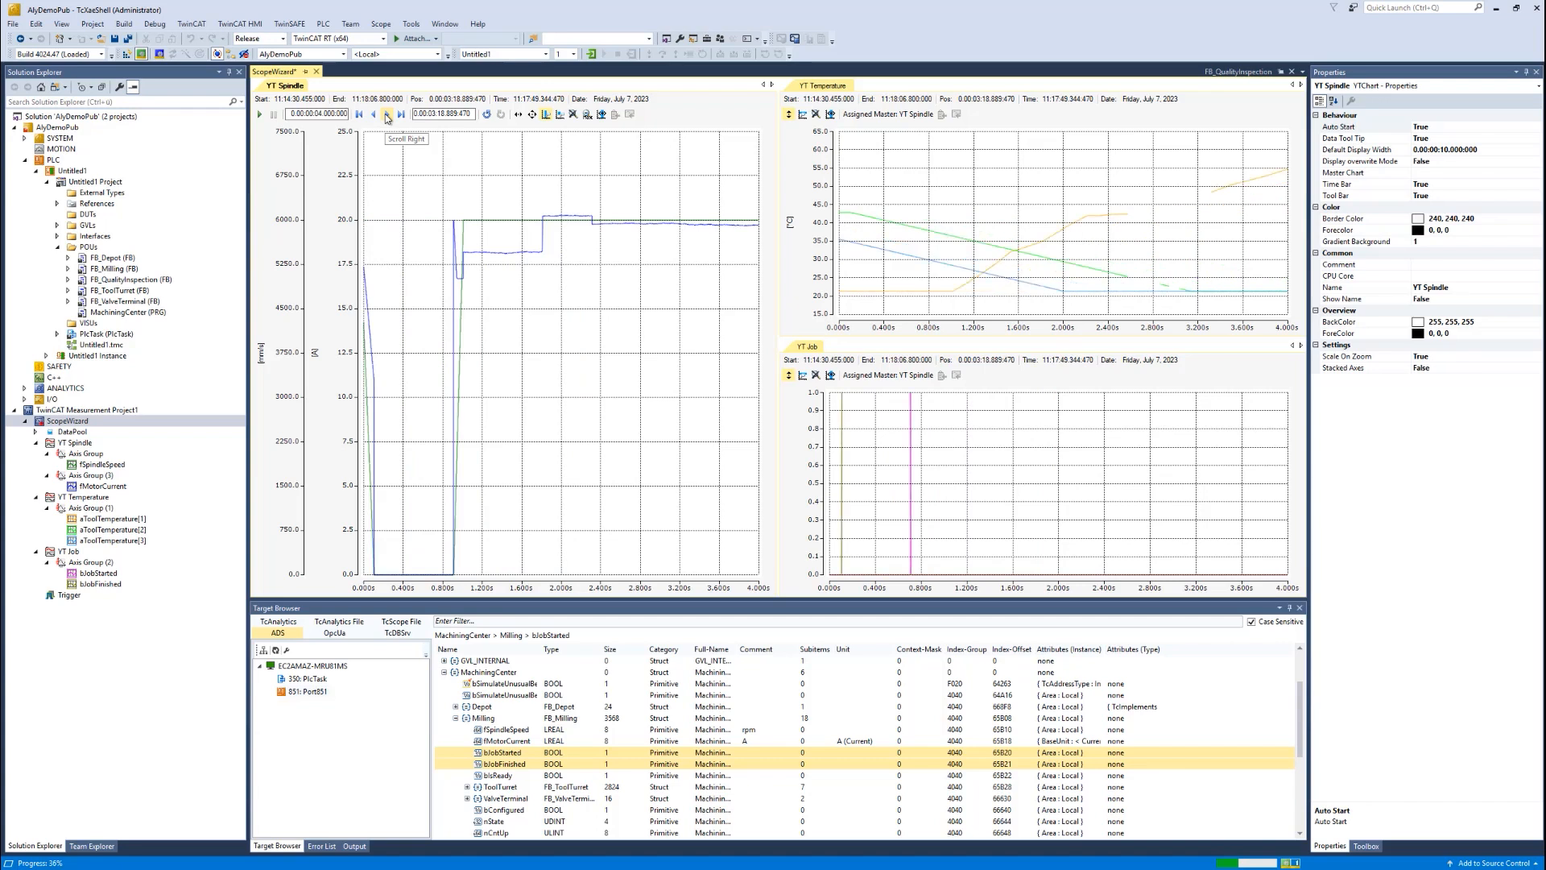
pyautogui.click(385, 114)
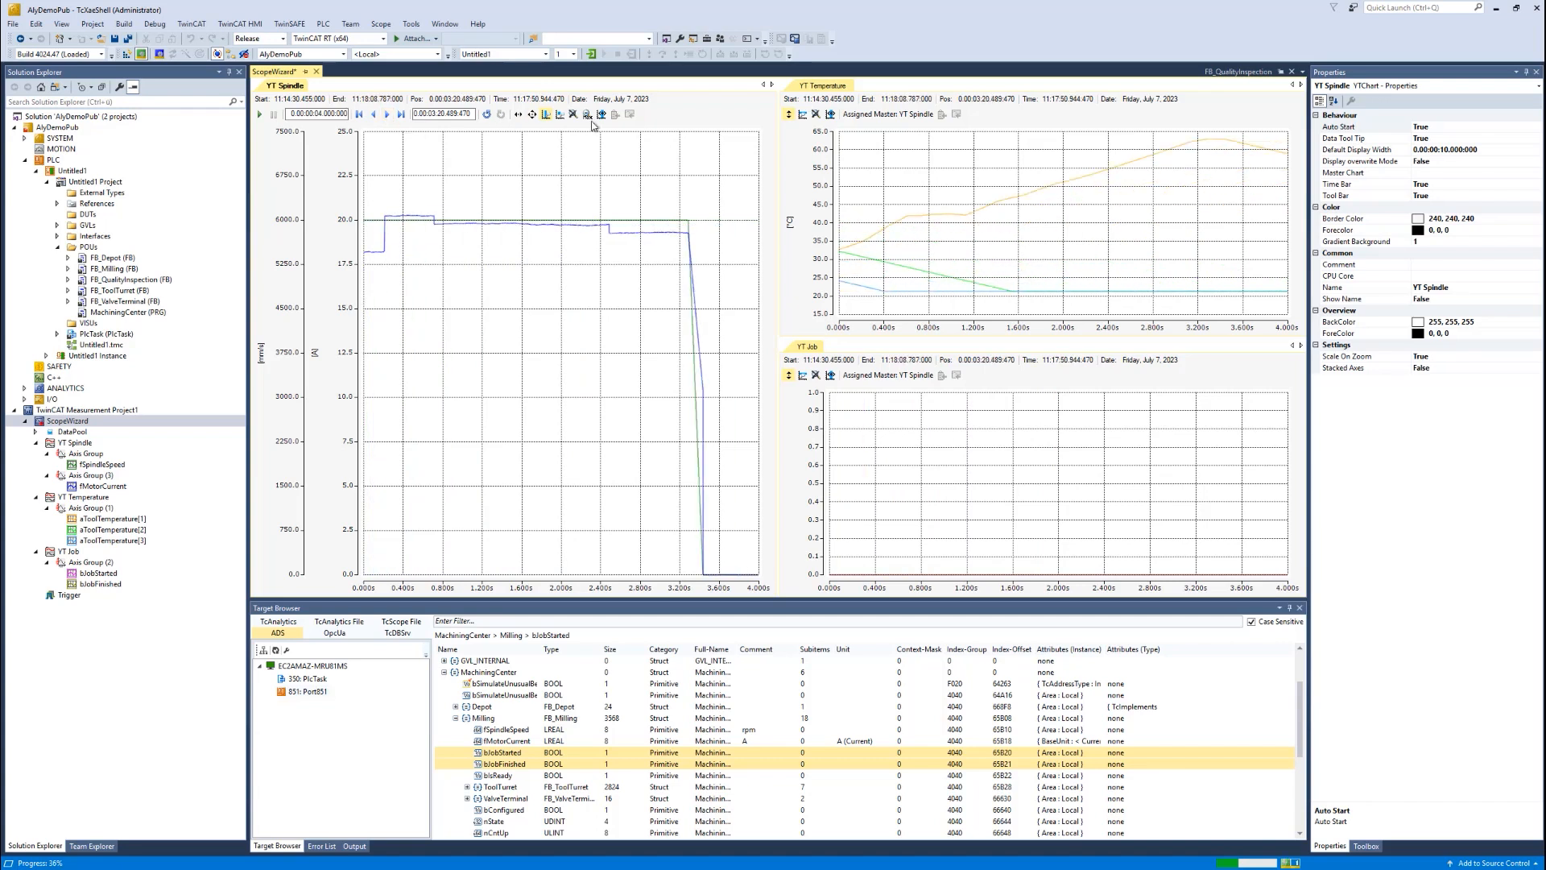
pyautogui.click(586, 114)
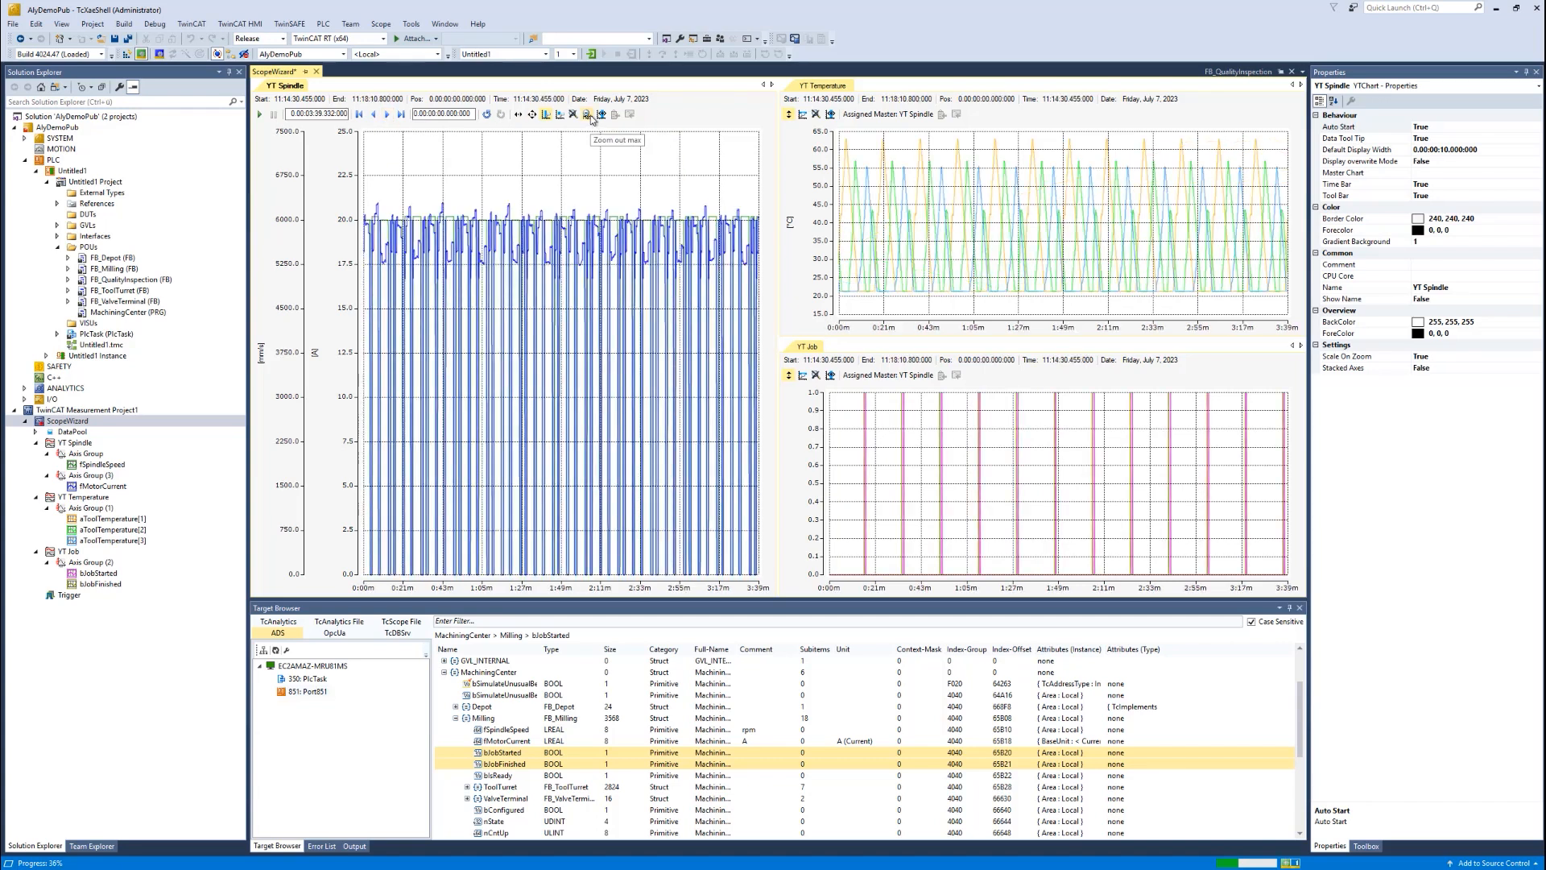
pyautogui.moveTo(559, 114)
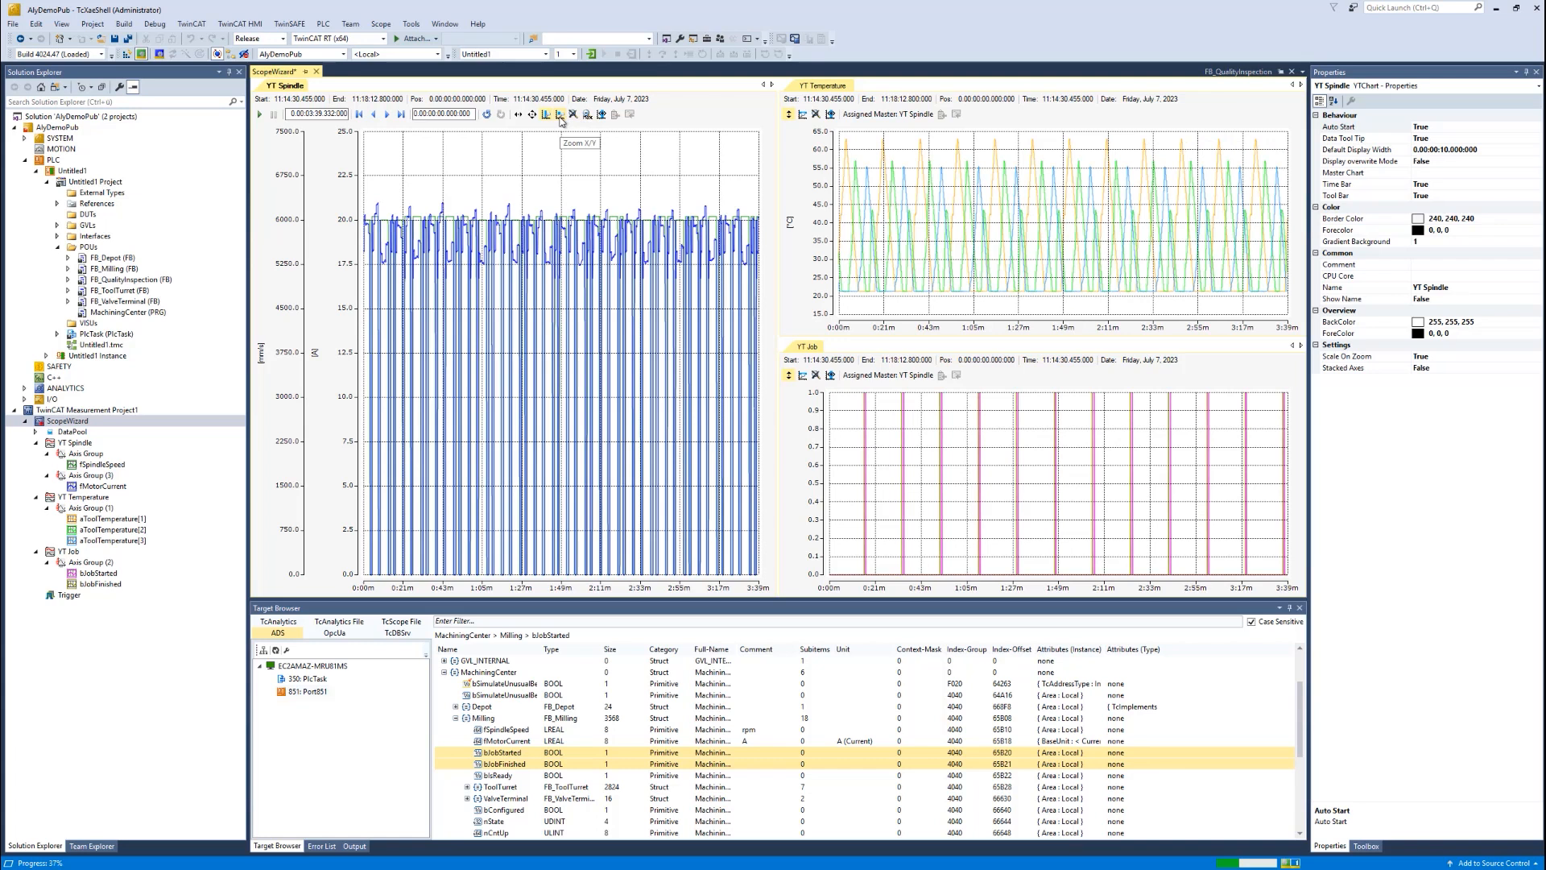